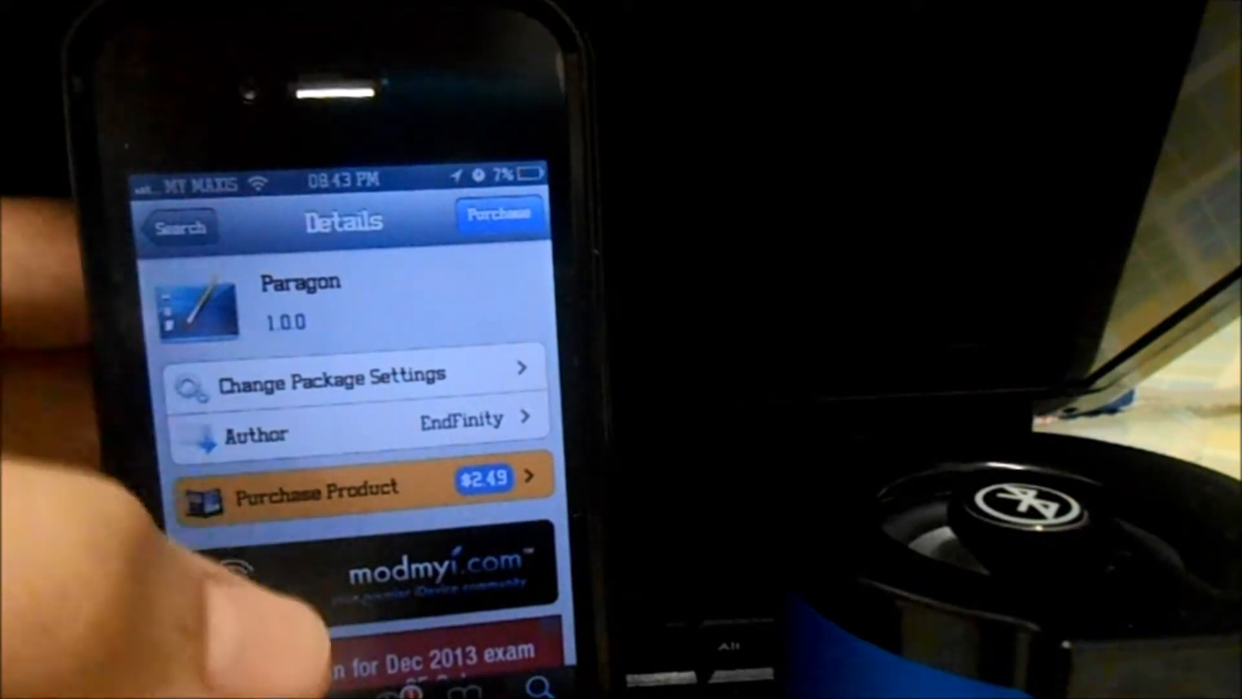
pyautogui.scroll(-3)
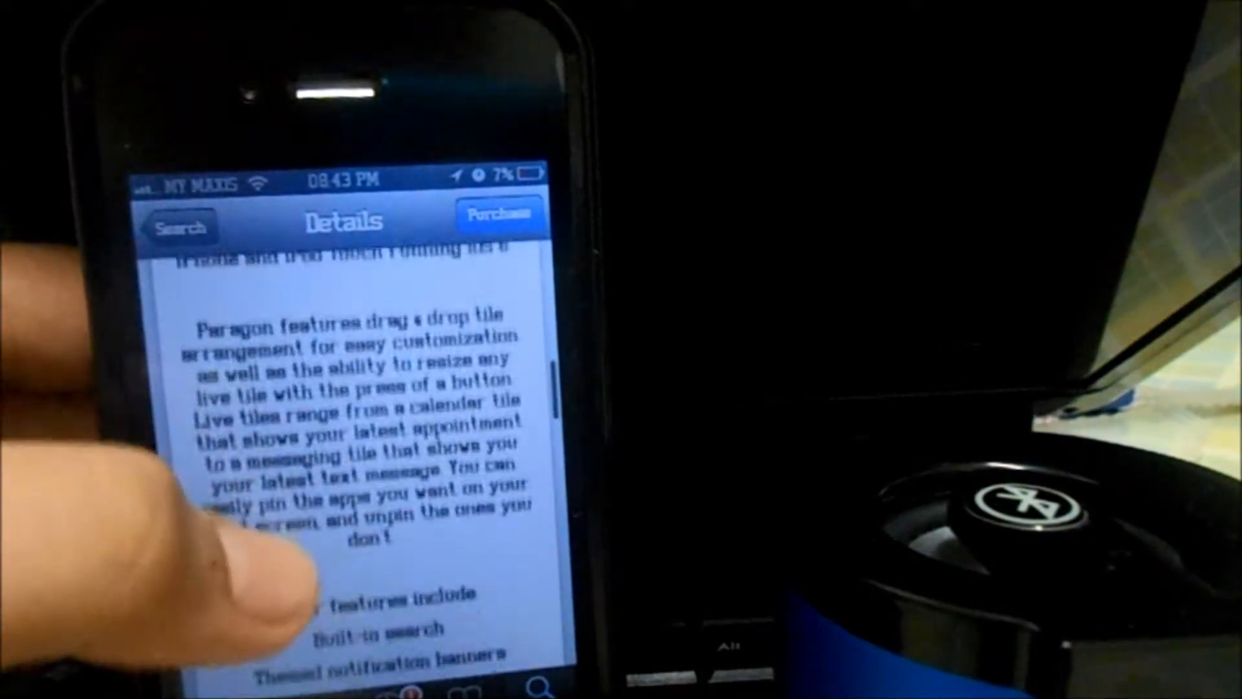
pyautogui.scroll(-3)
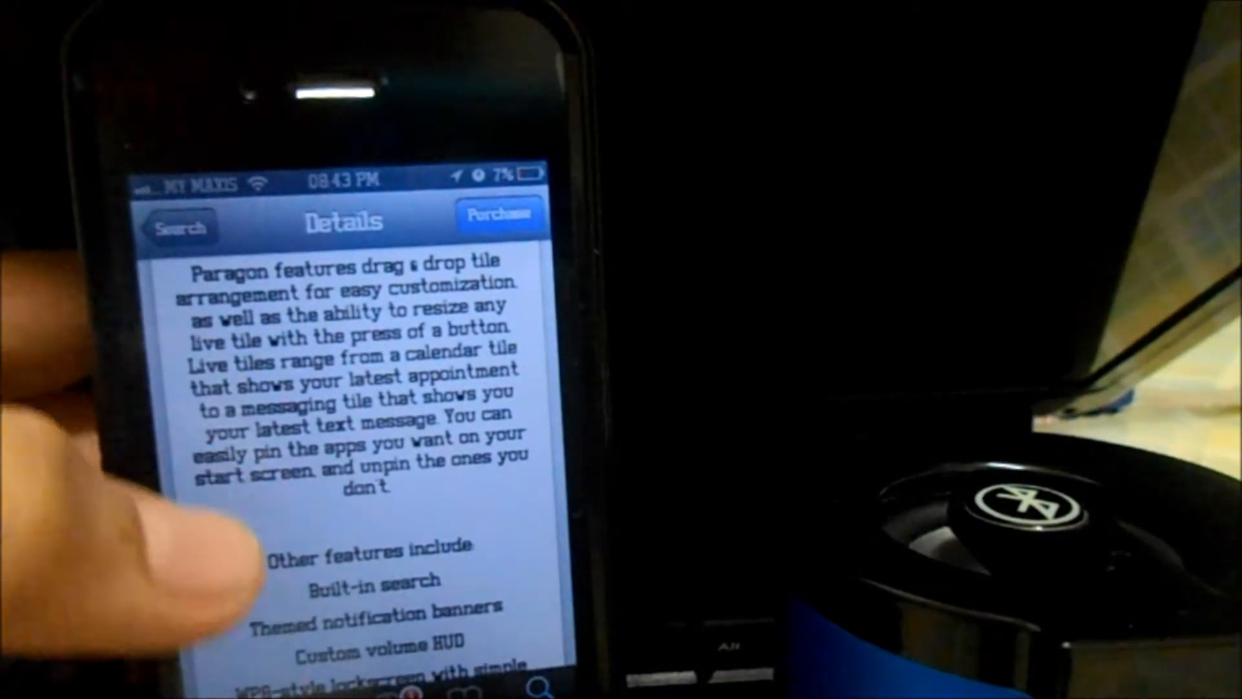
pyautogui.scroll(-3)
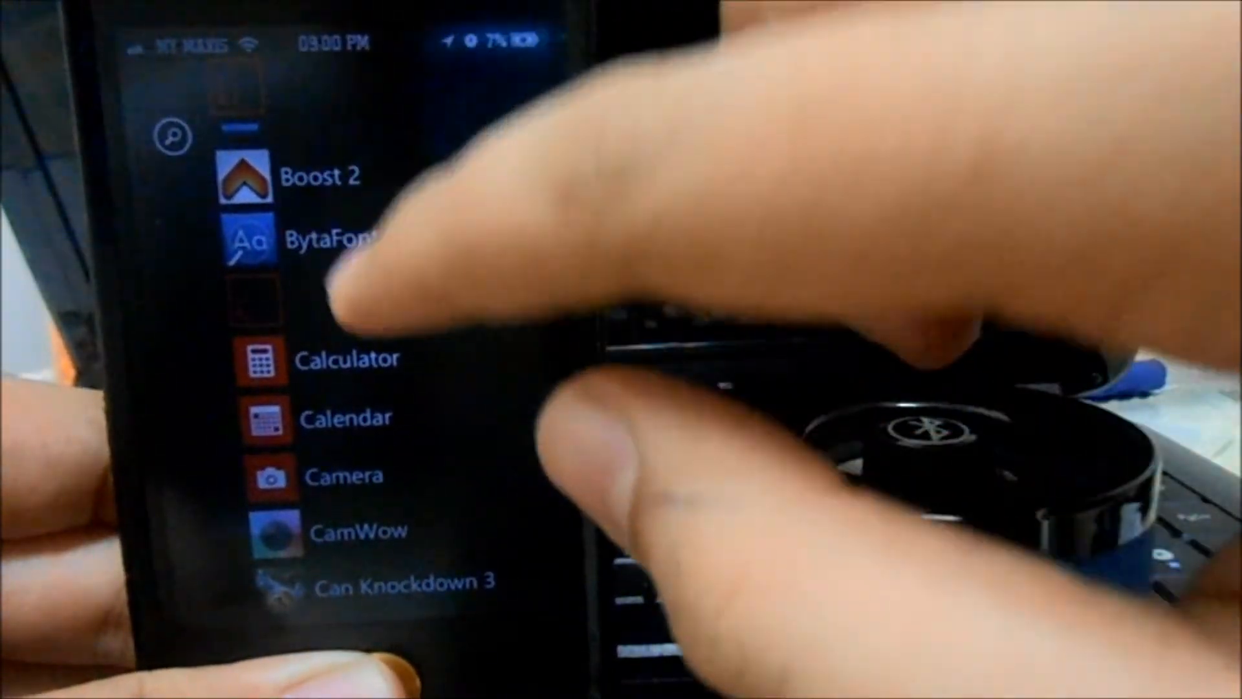
pyautogui.scroll(-3)
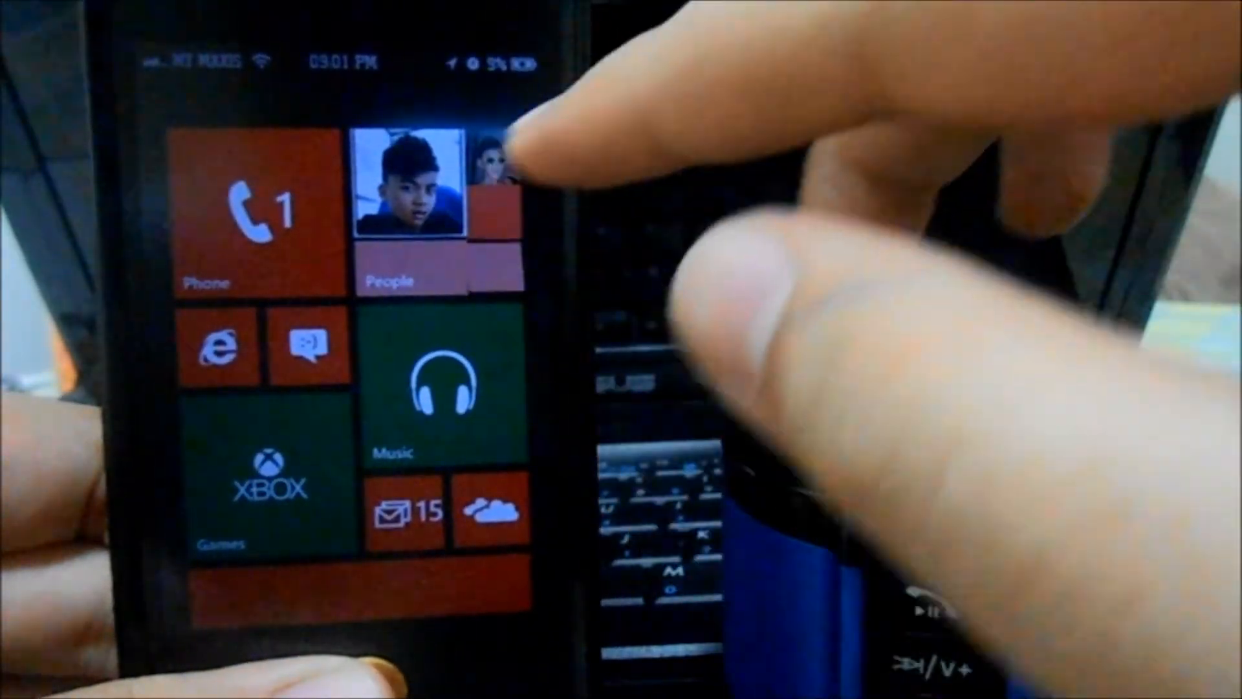
pyautogui.scroll(-3)
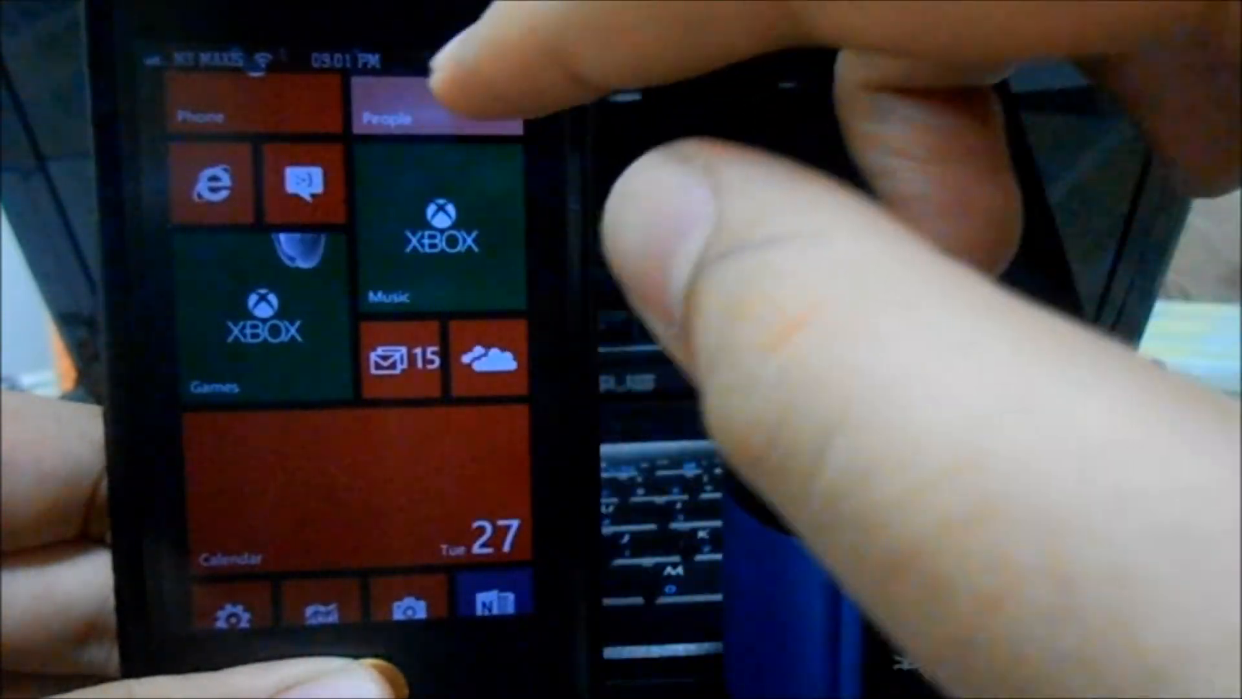